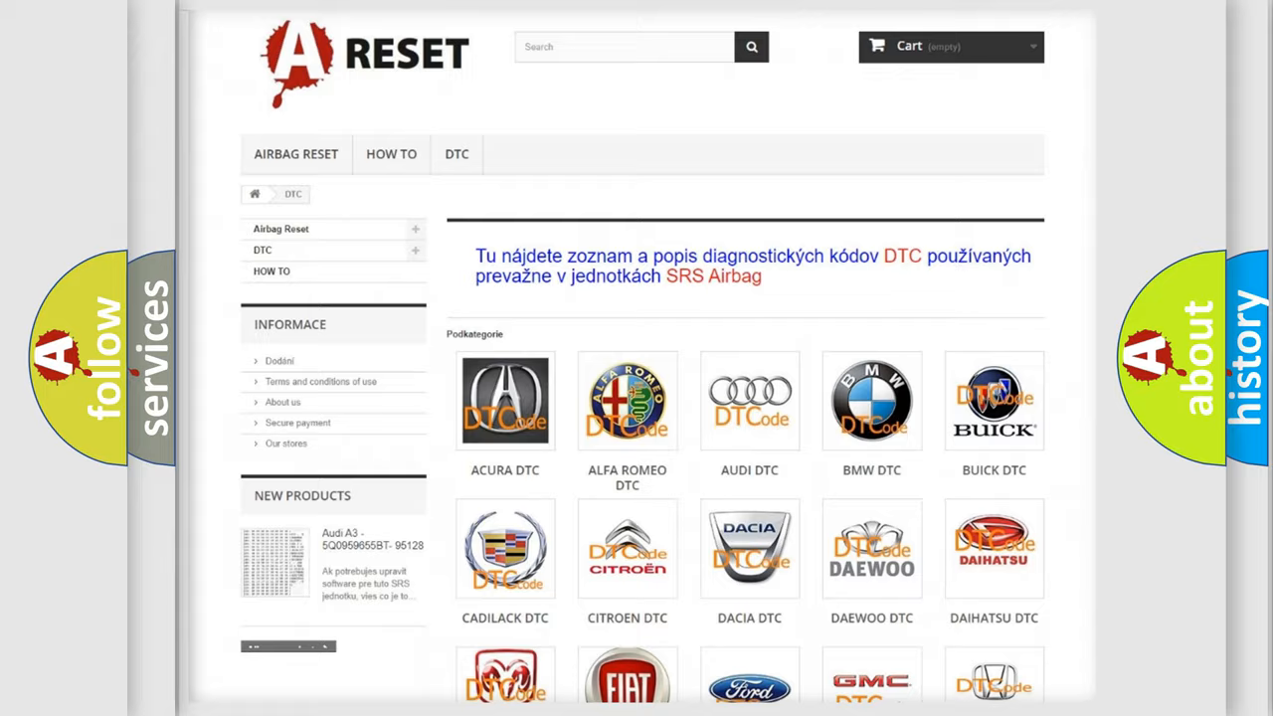
{"action": "scroll", "scroll_direction": "down", "scroll_amount": 3}
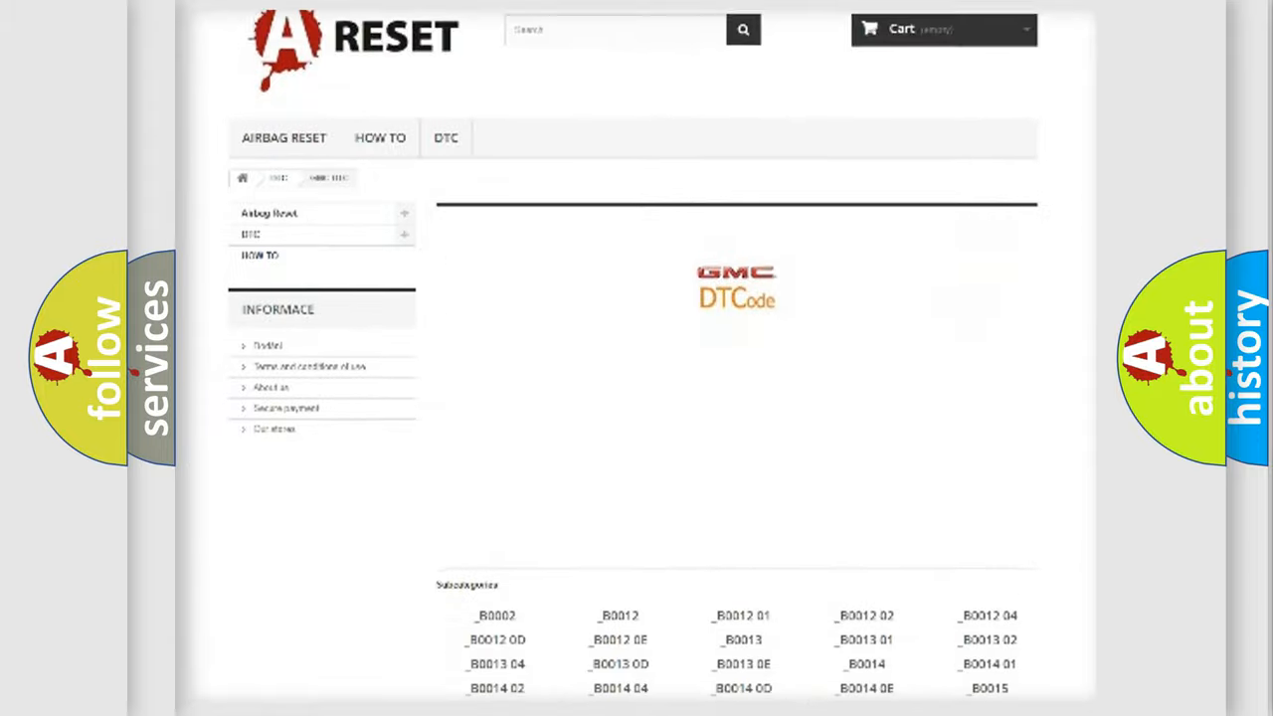
{"action": "scroll", "scroll_direction": "down", "scroll_amount": 3}
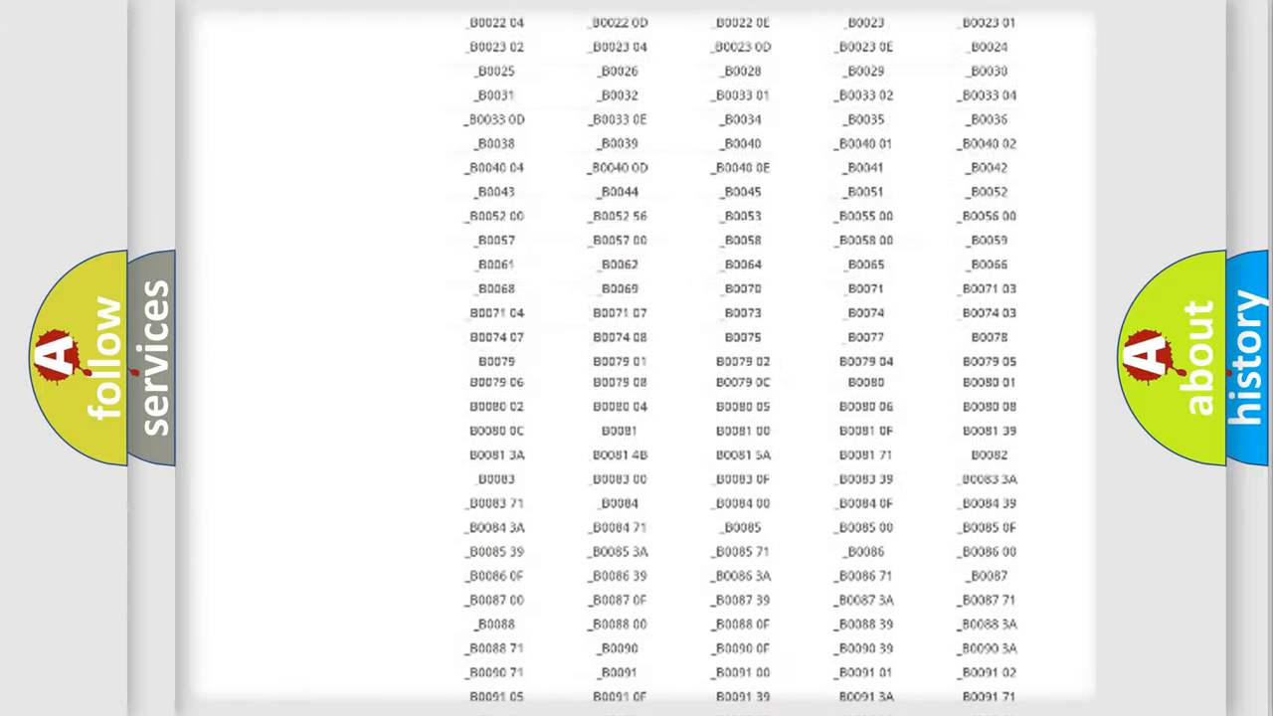